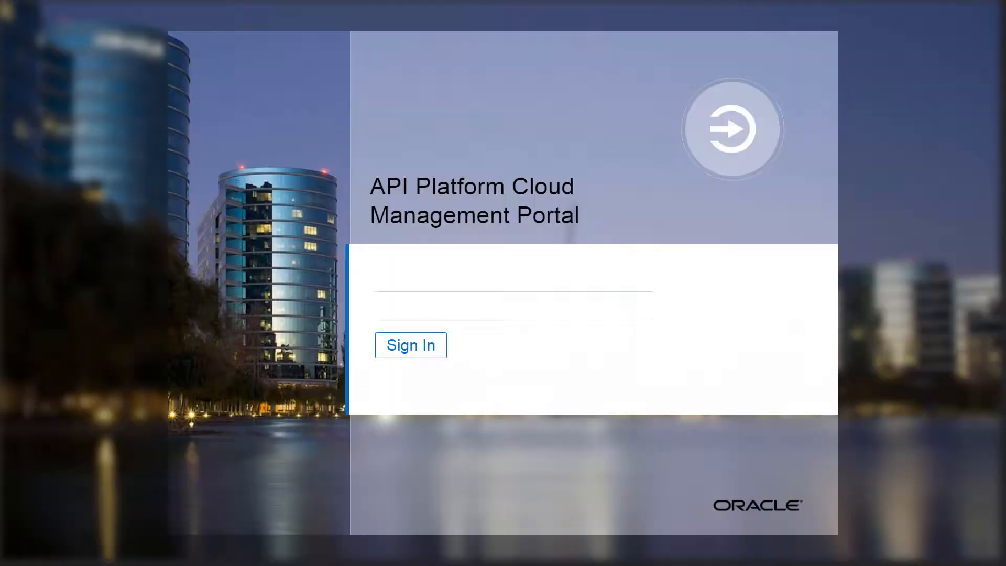
Sign in as api-manager-user to reach the APIs list showing the Energy API.
type("api-manager-user")
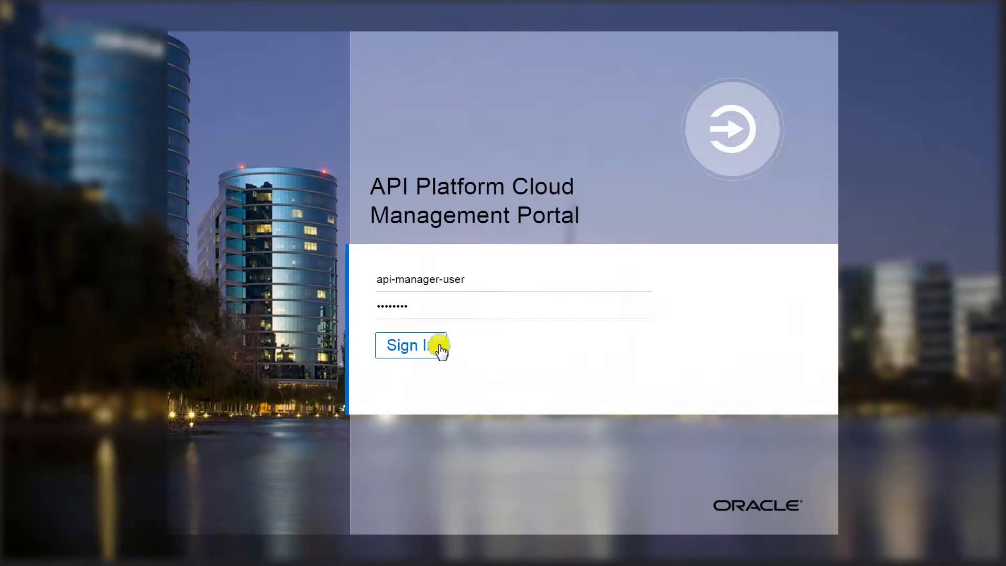
left_click(409, 345)
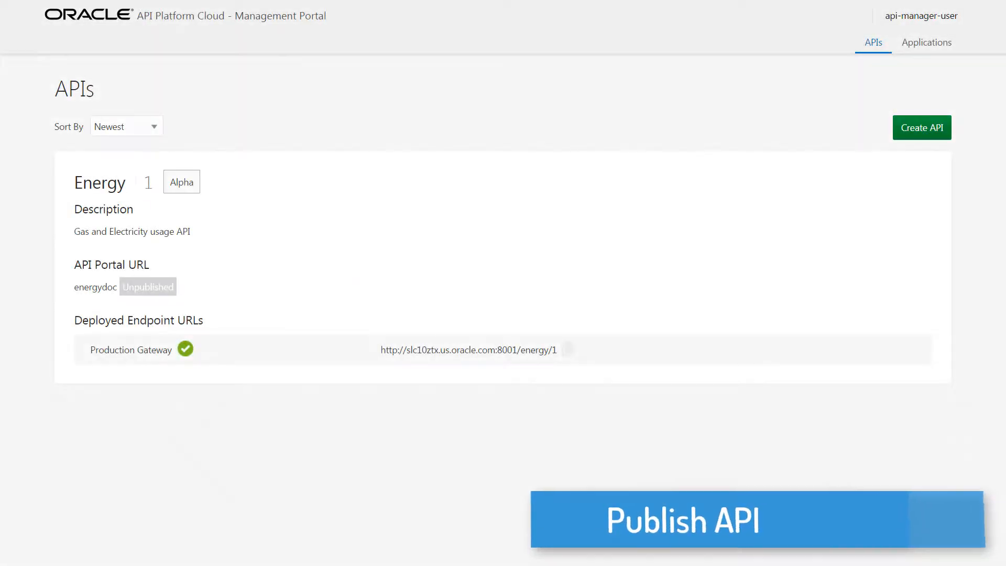
Publish the Energy API to the developer portal from its Publication settings.
left_click(100, 183)
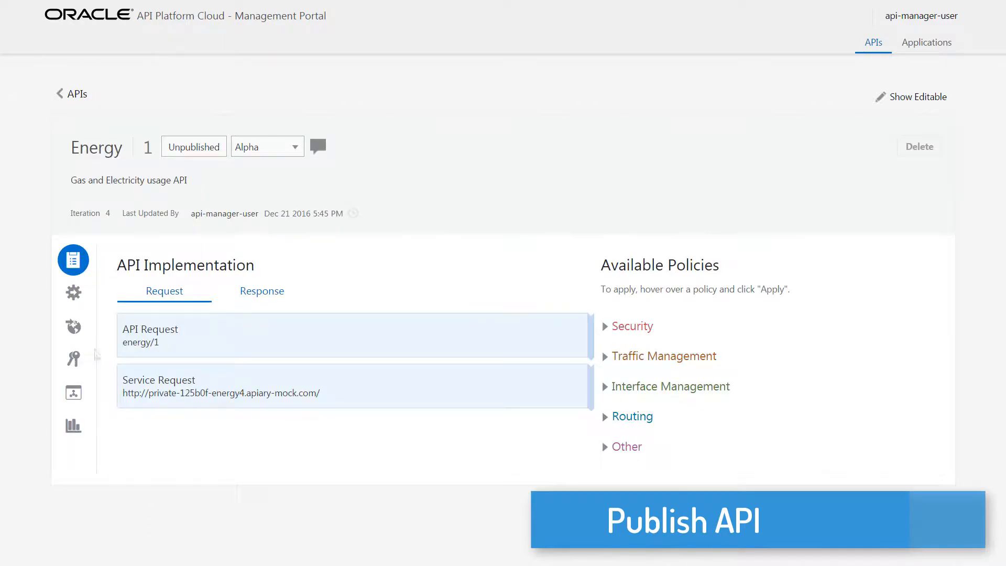
left_click(73, 326)
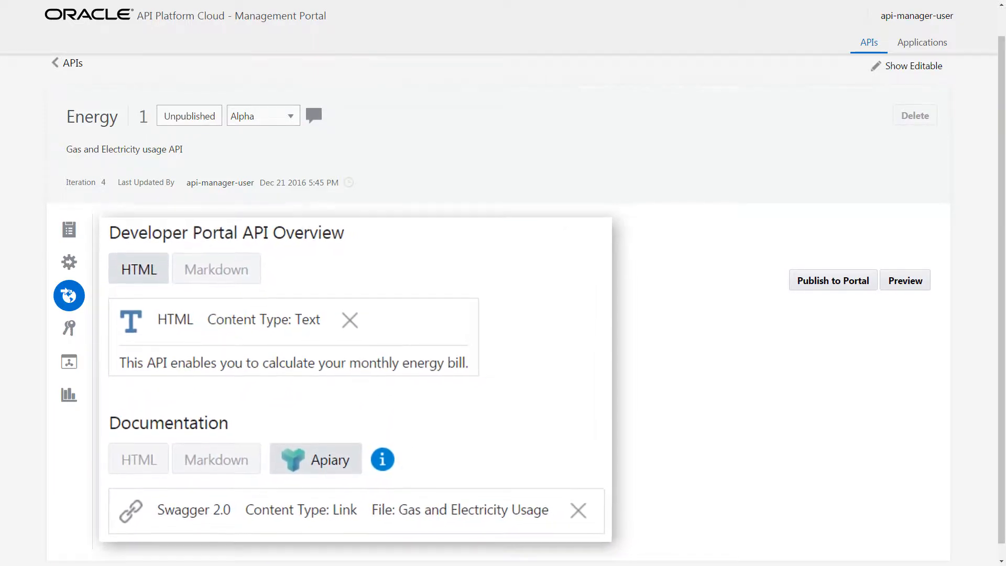
left_click(832, 281)
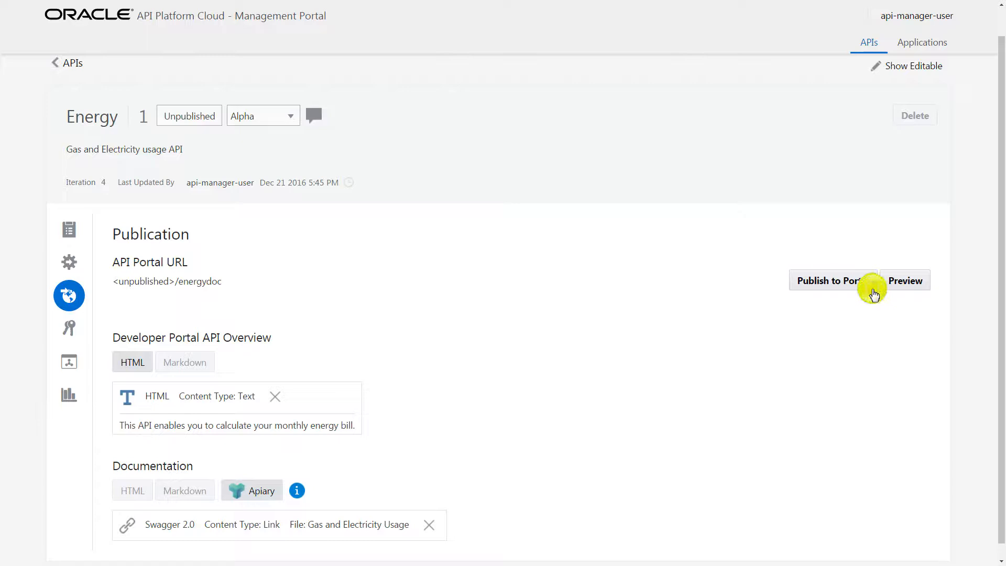
left_click(831, 280)
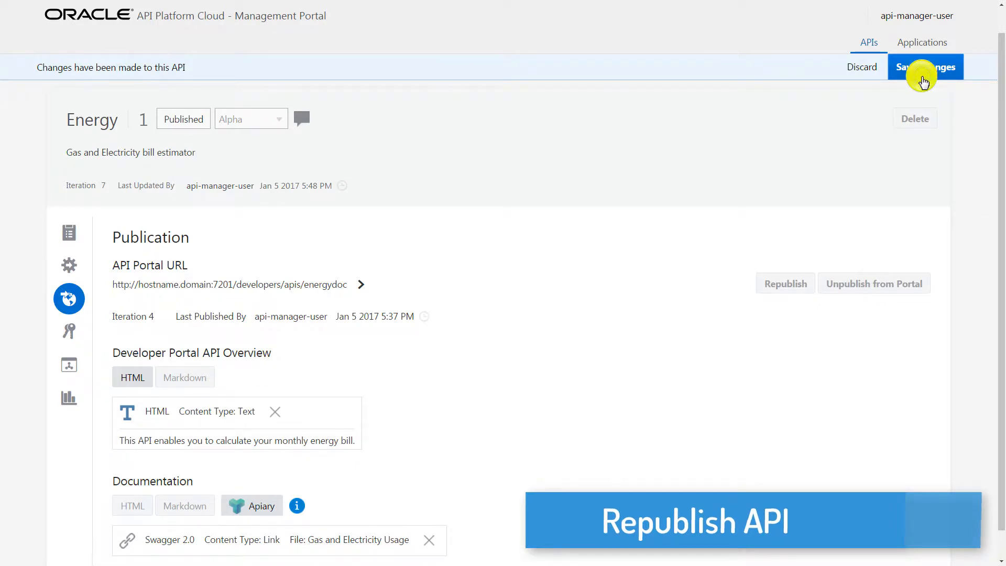
Save the description 'Gas and Electricity bill estimator' and republish the Energy API.
left_click(926, 66)
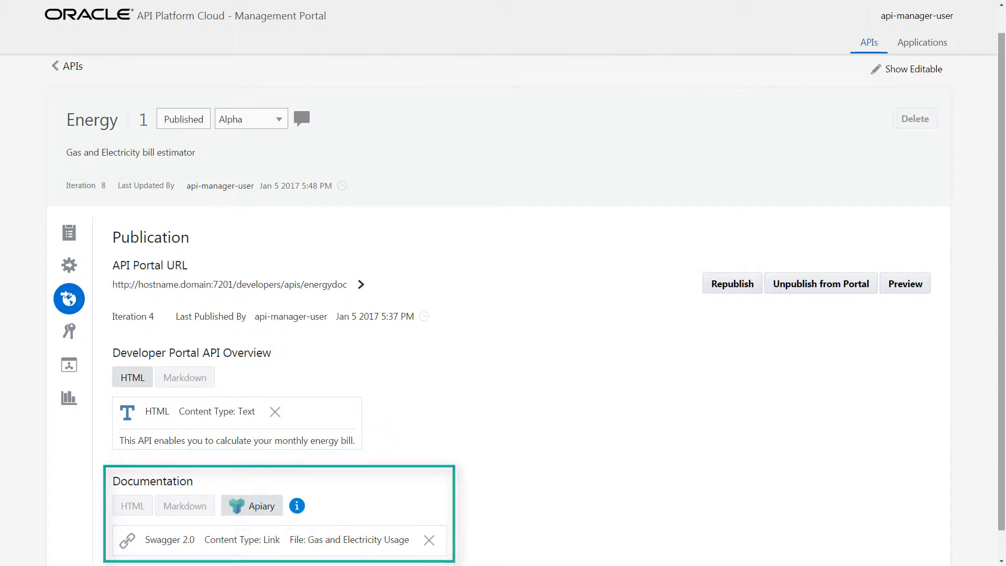
left_click(132, 378)
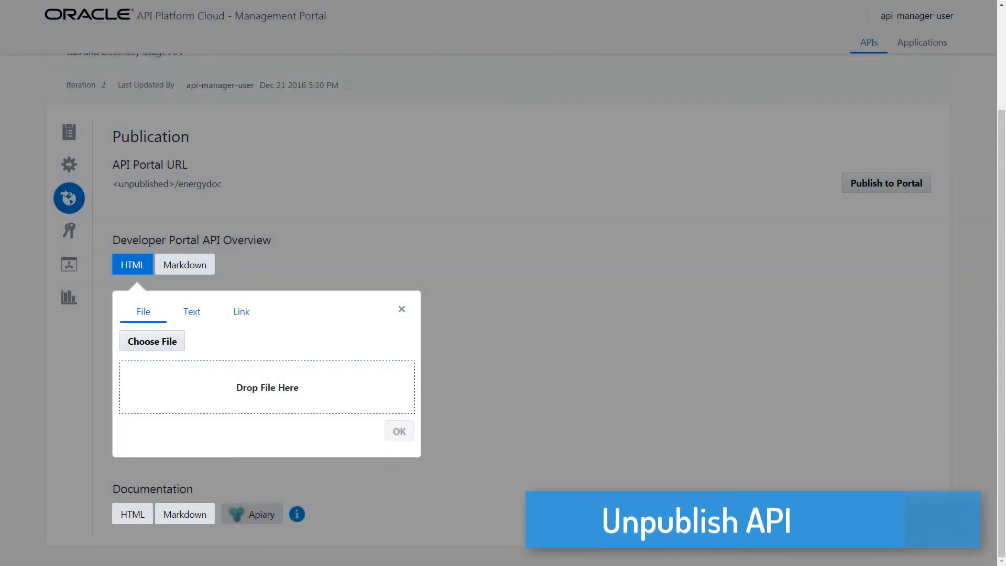
mouse_move(868, 287)
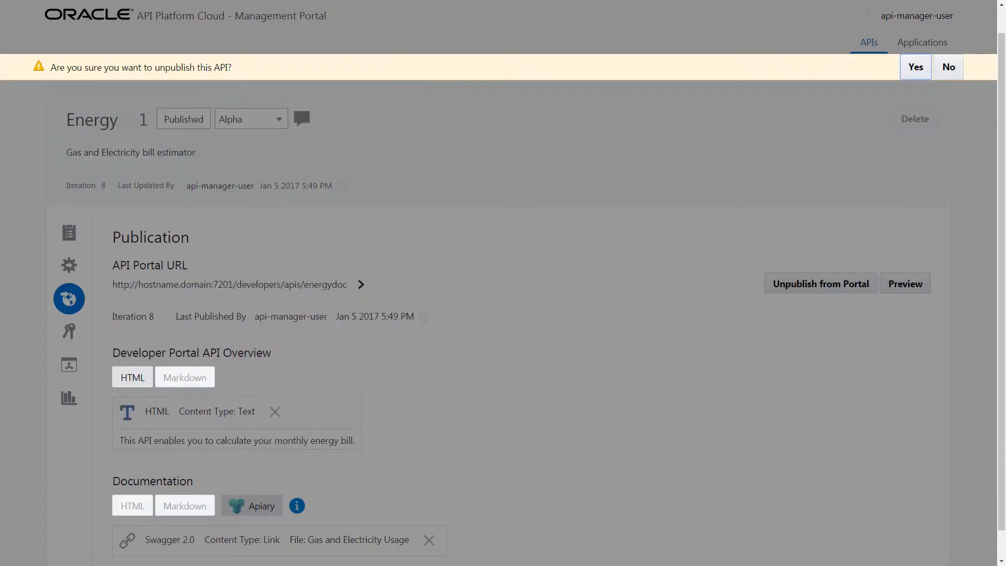
mouse_move(916, 77)
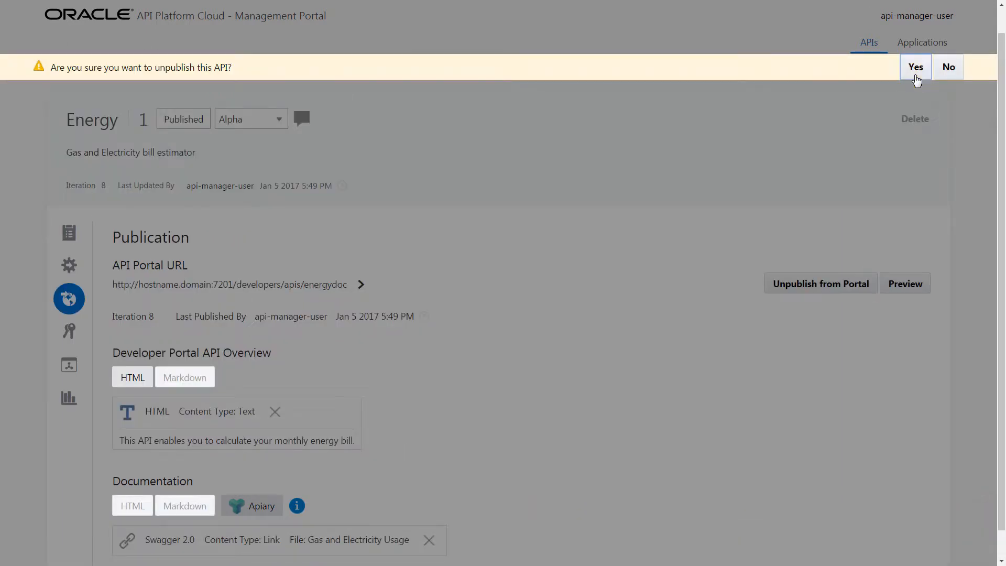
Confirm unpublishing the Energy API and check its developer portal page reports it not found.
left_click(915, 67)
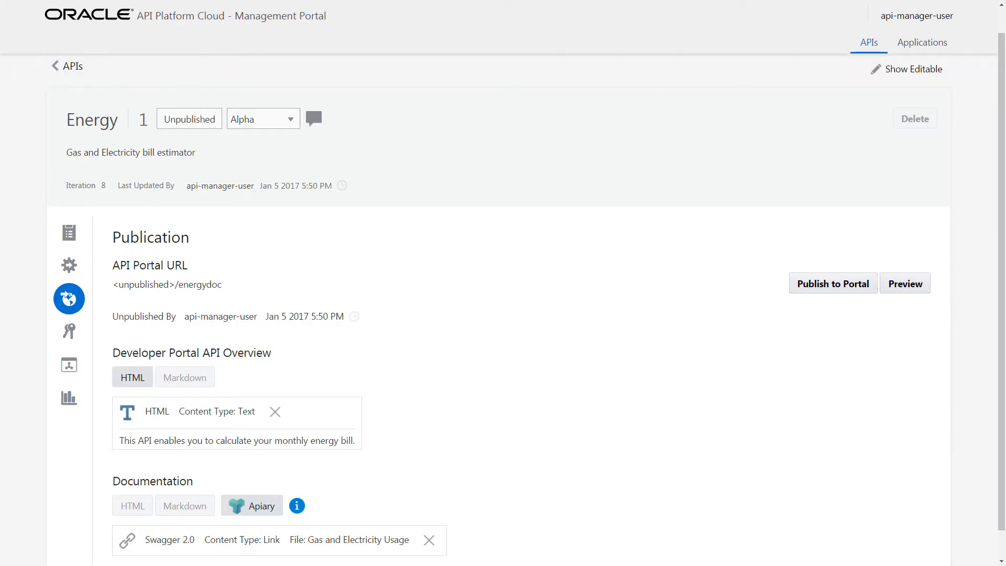
left_click(906, 283)
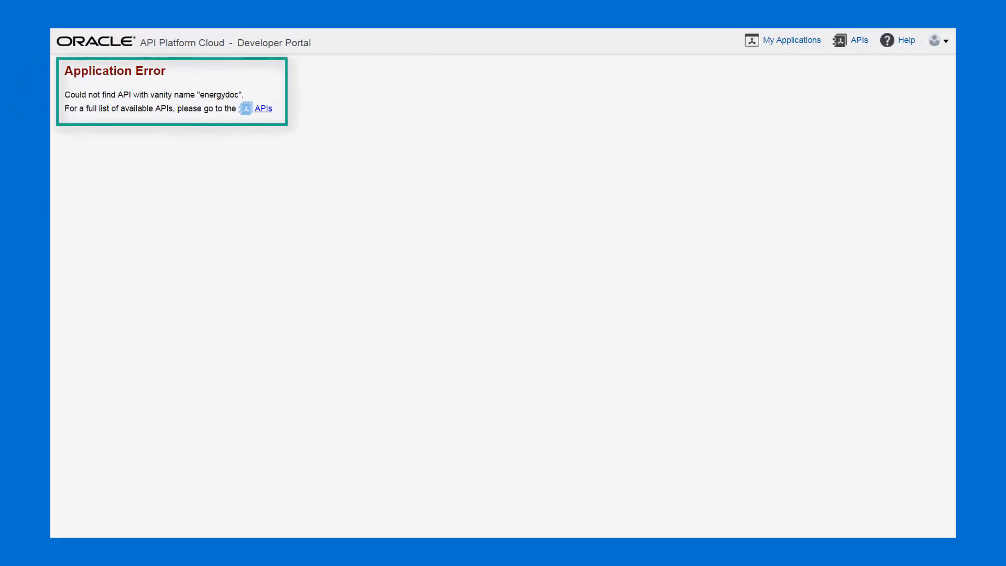